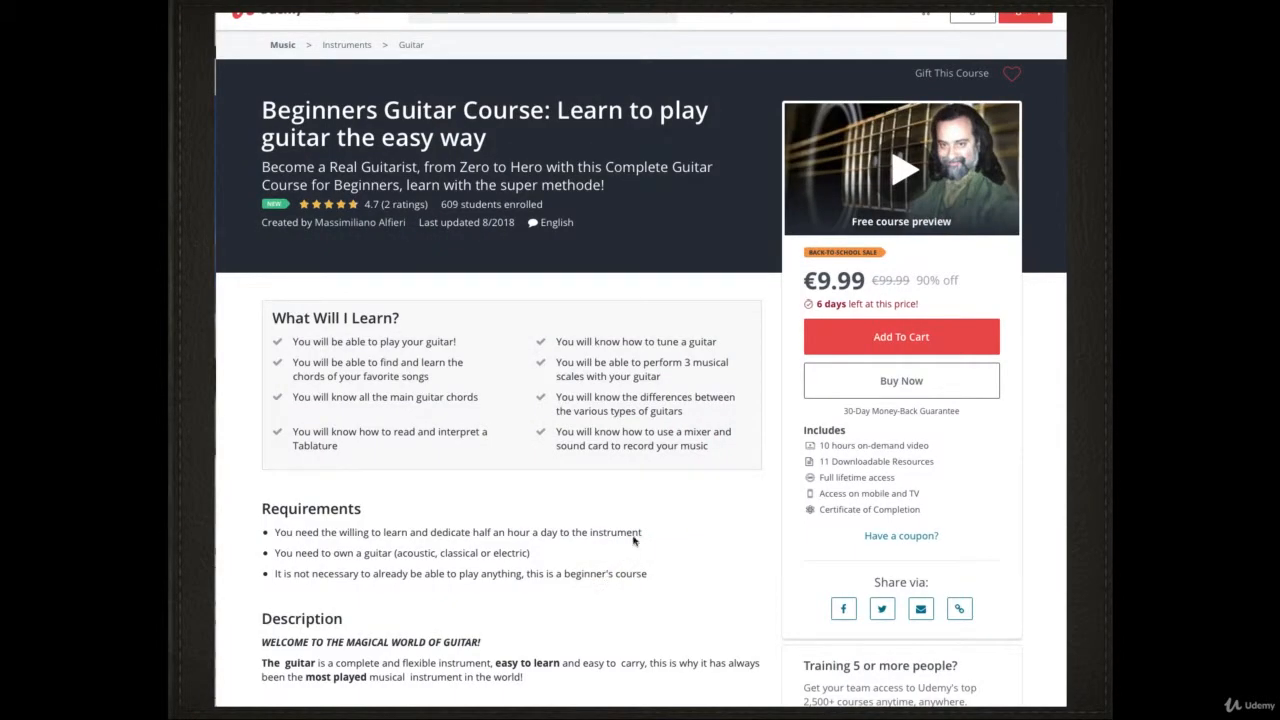
mouse_move(900, 168)
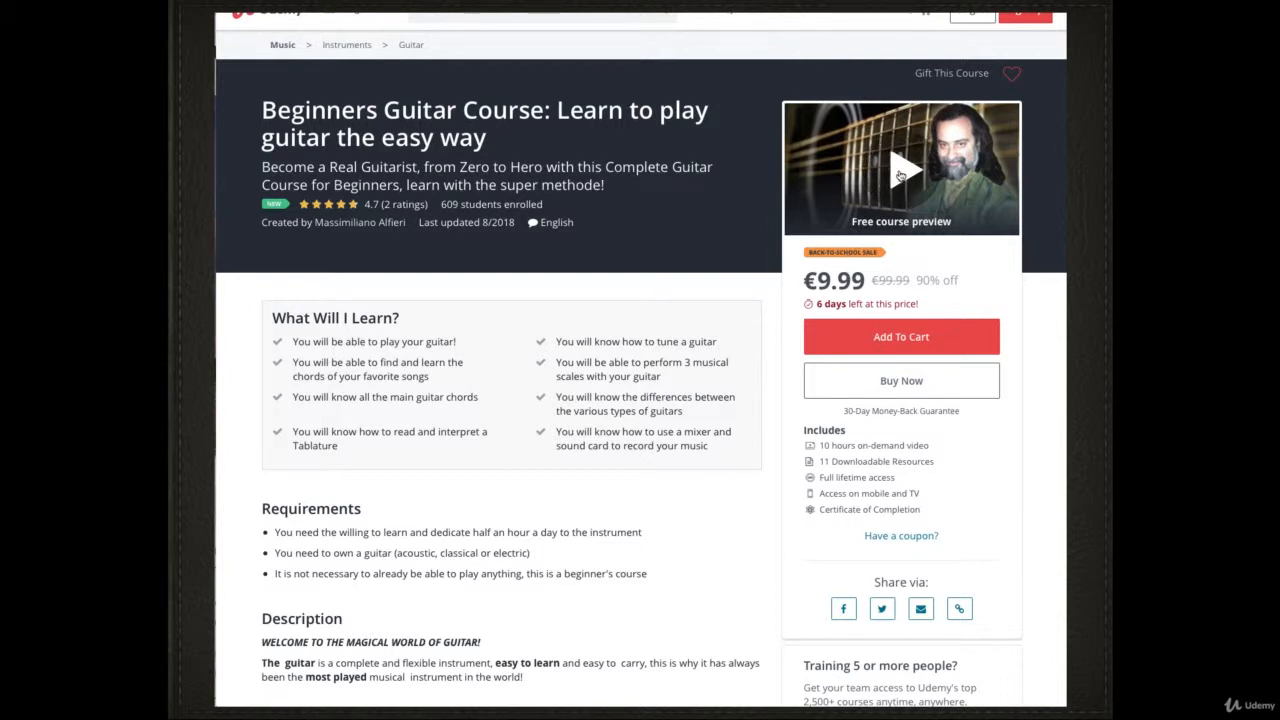
- Play the free course preview video of the Udemy Beginners Guitar Course
left_click(904, 168)
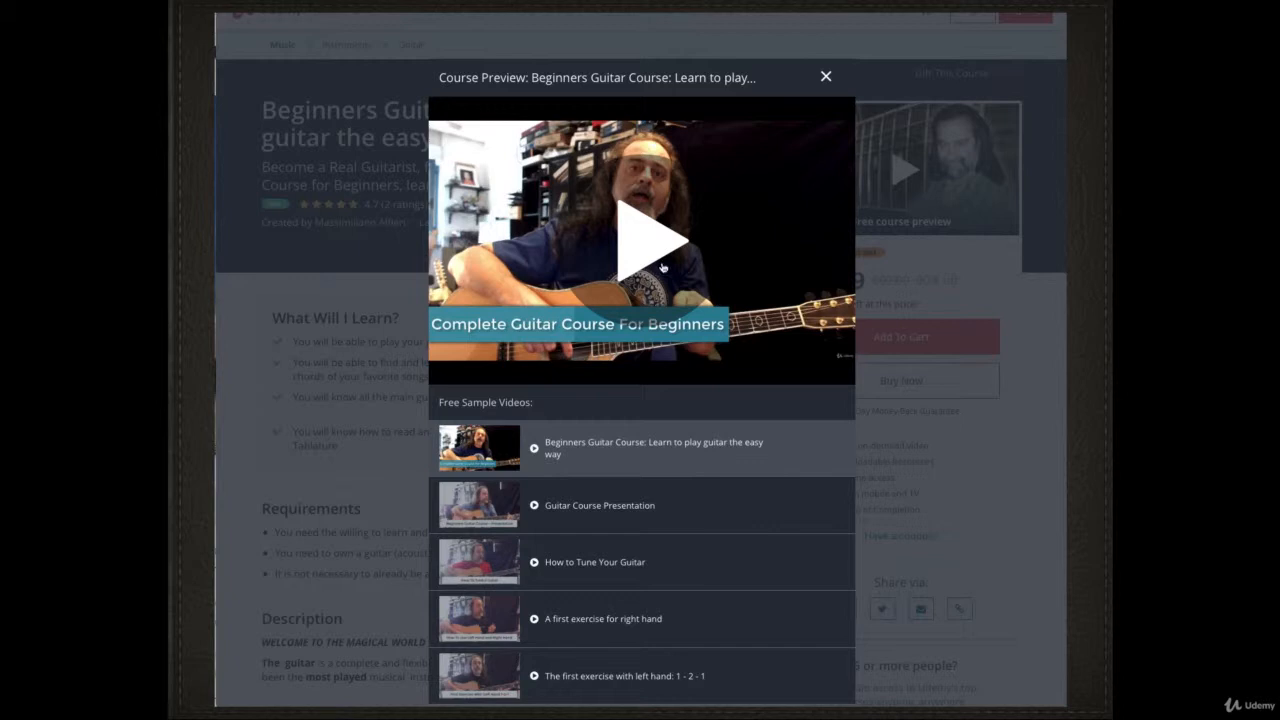
mouse_move(650, 252)
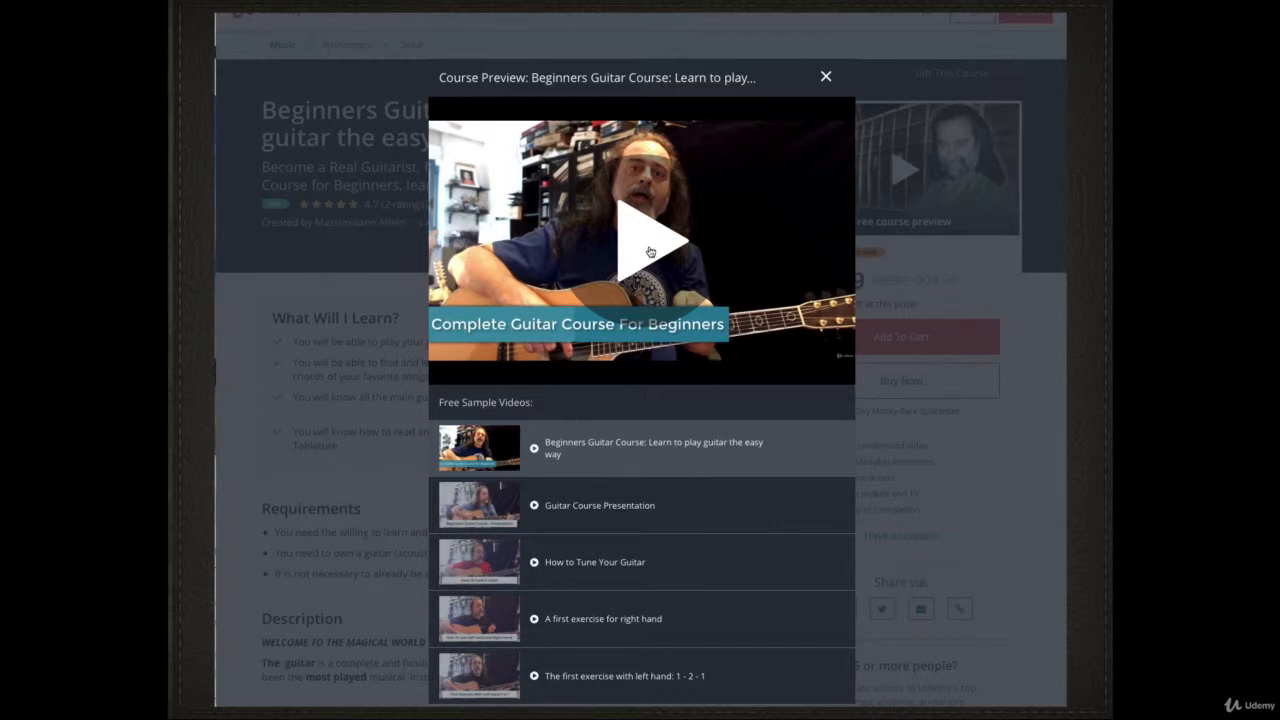
left_click(640, 240)
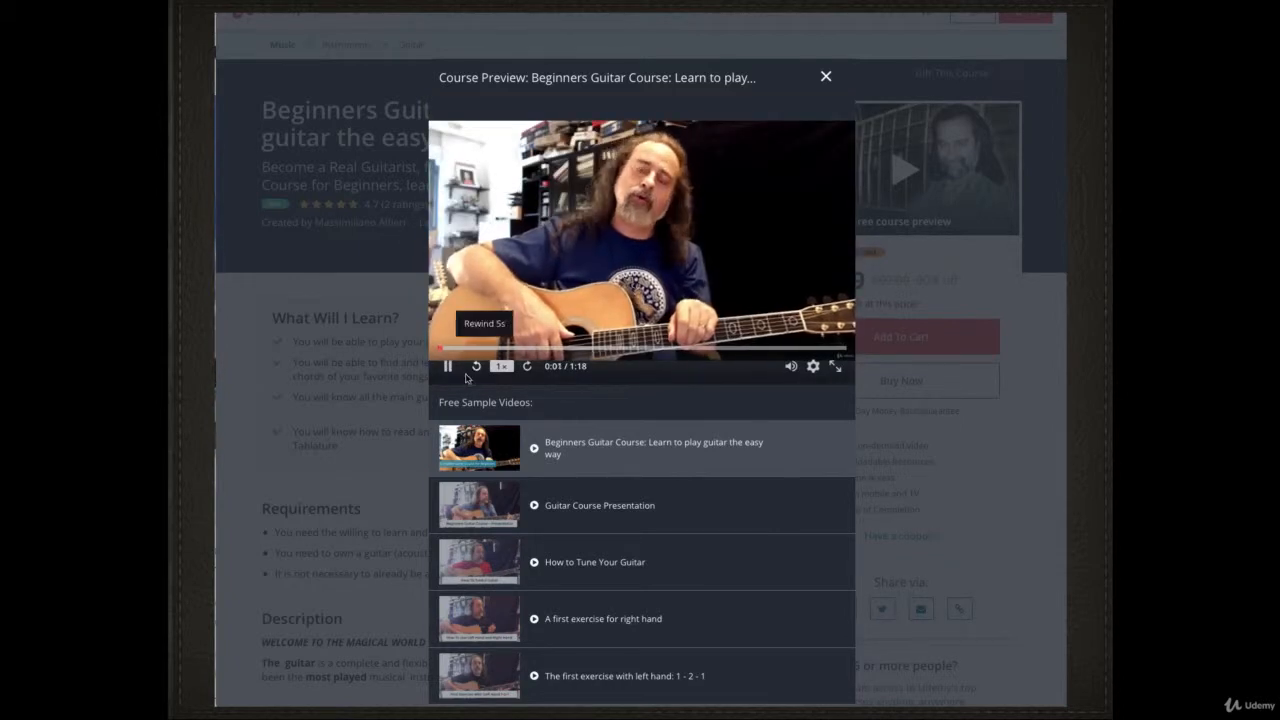
left_click(448, 364)
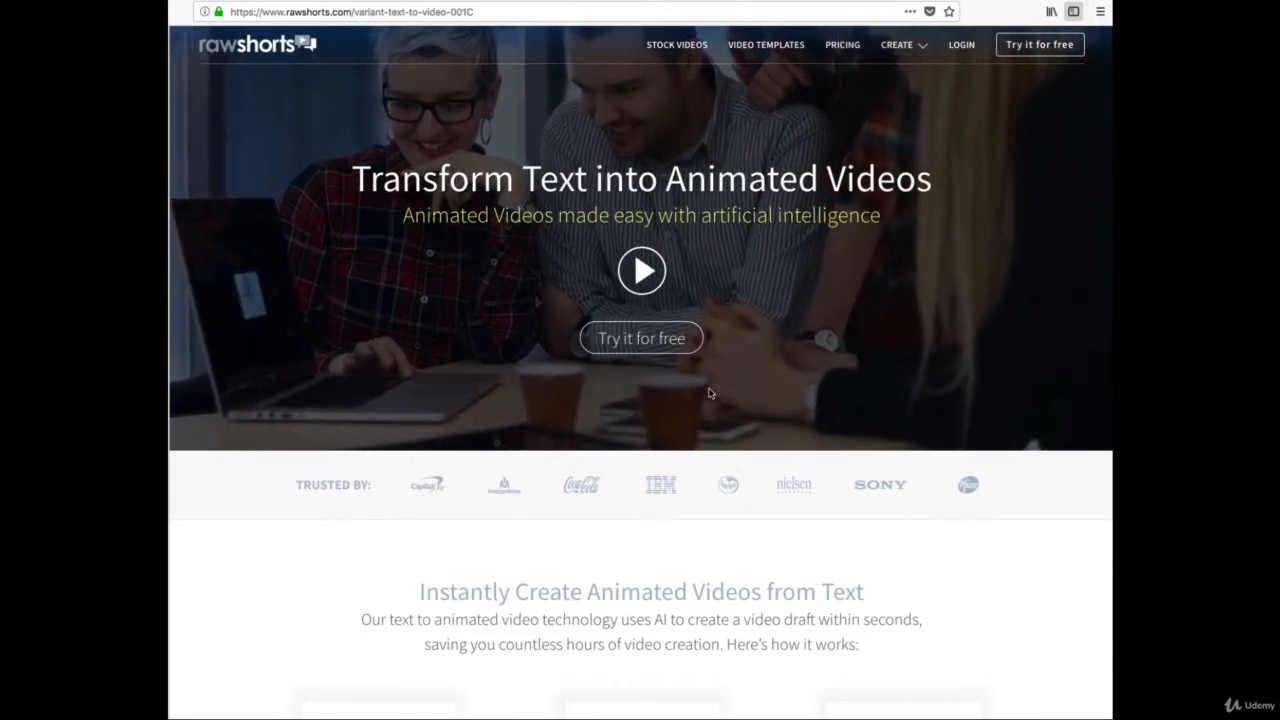
- Go to the rawshorts.com text-to-animated-video landing page
left_click(640, 270)
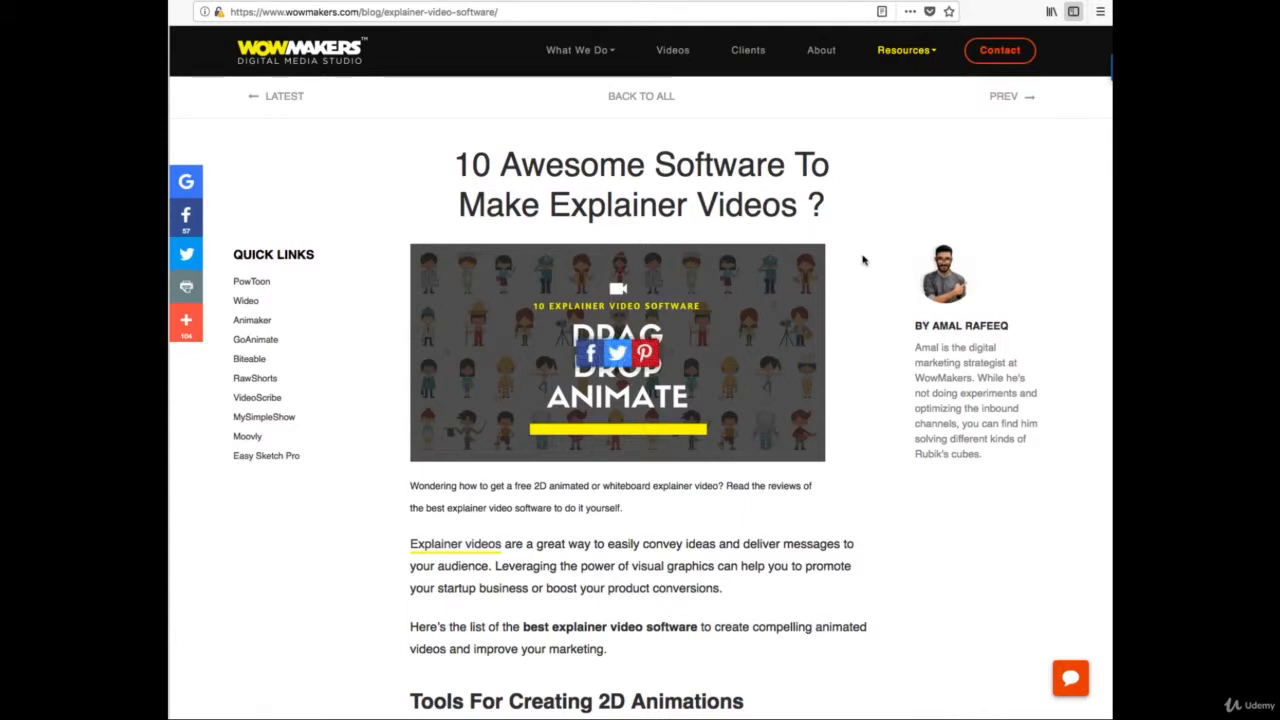
mouse_move(886, 224)
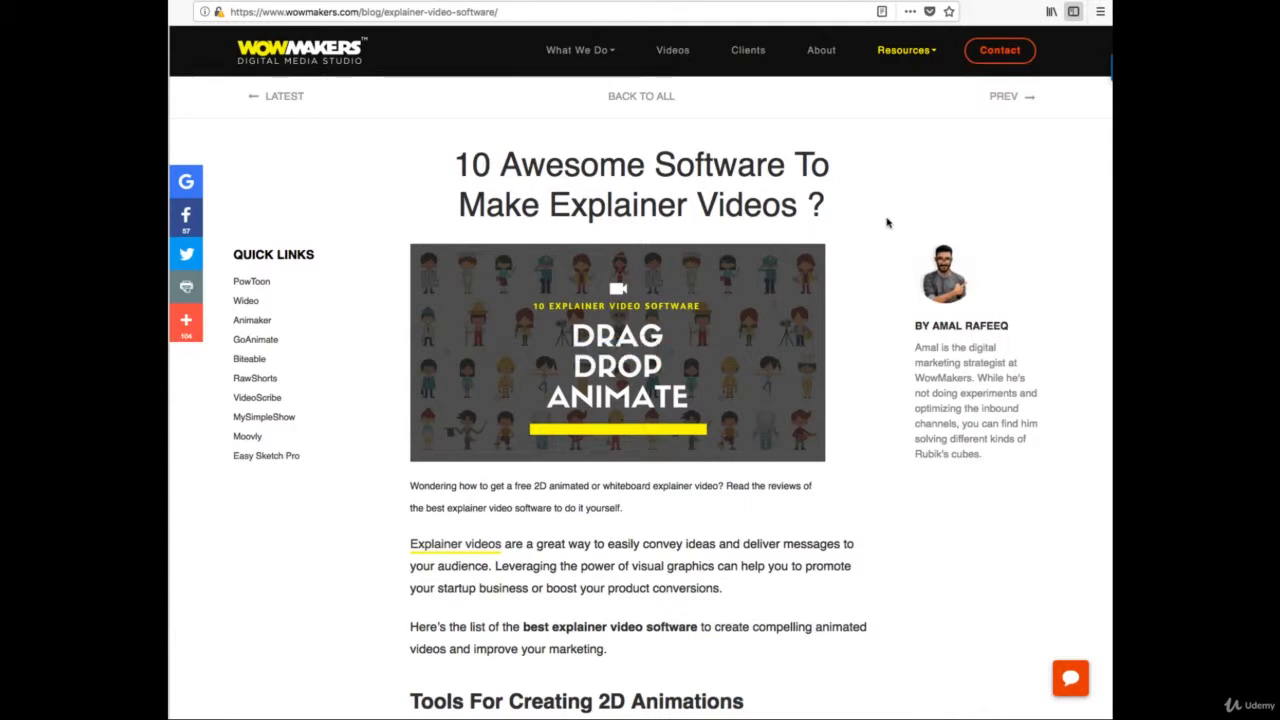
mouse_move(880, 218)
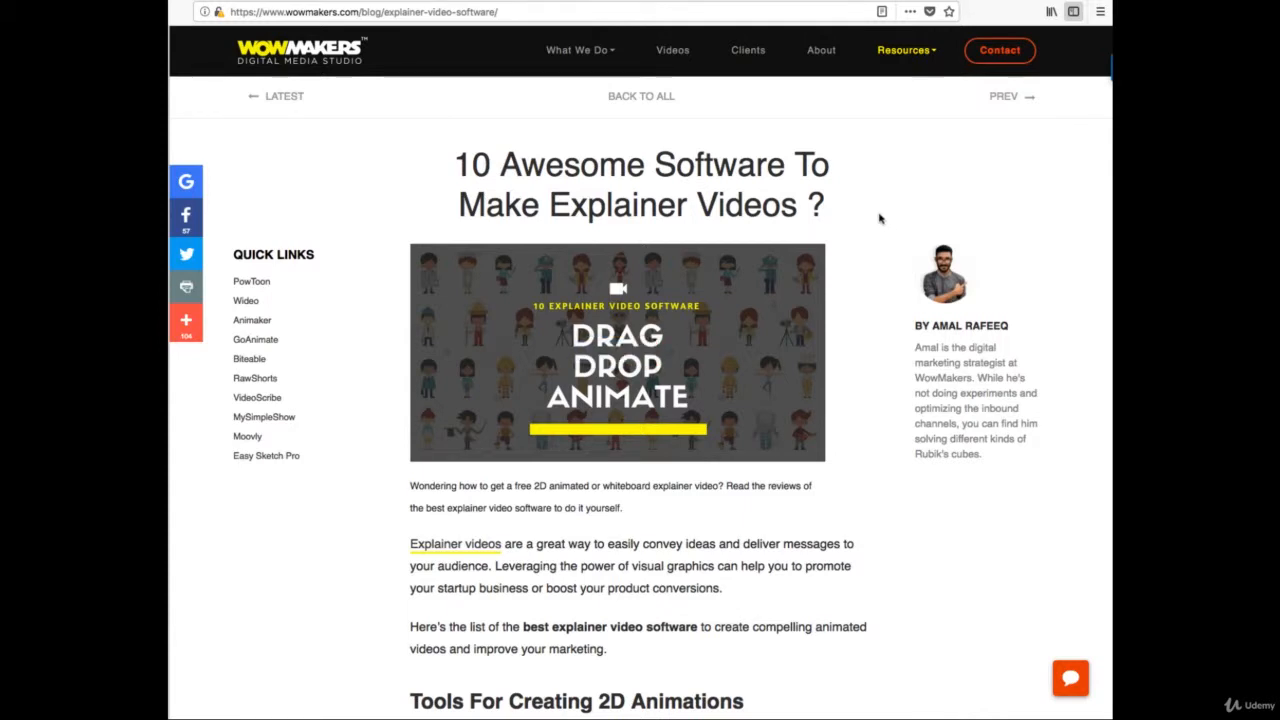
- Scroll the '10 Awesome Software To Make Explainer Videos' article down to PowToon and Animaker
scroll("down", 3)
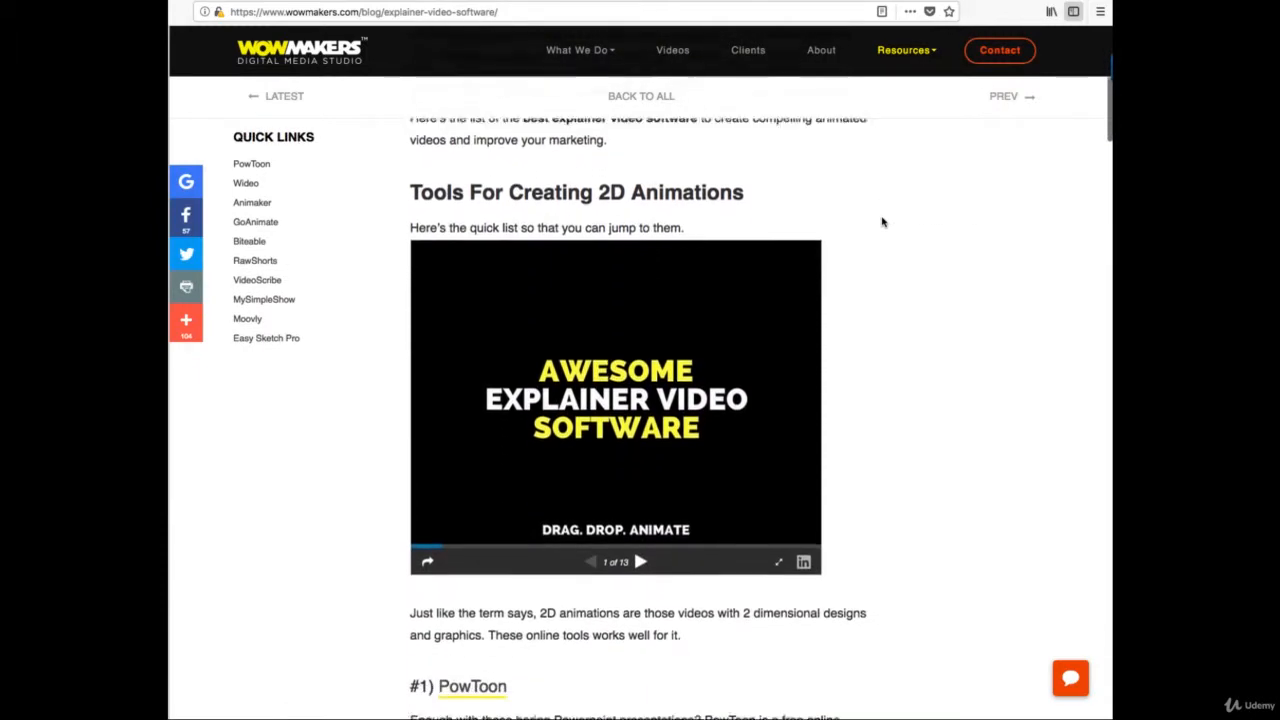
scroll("down", 3)
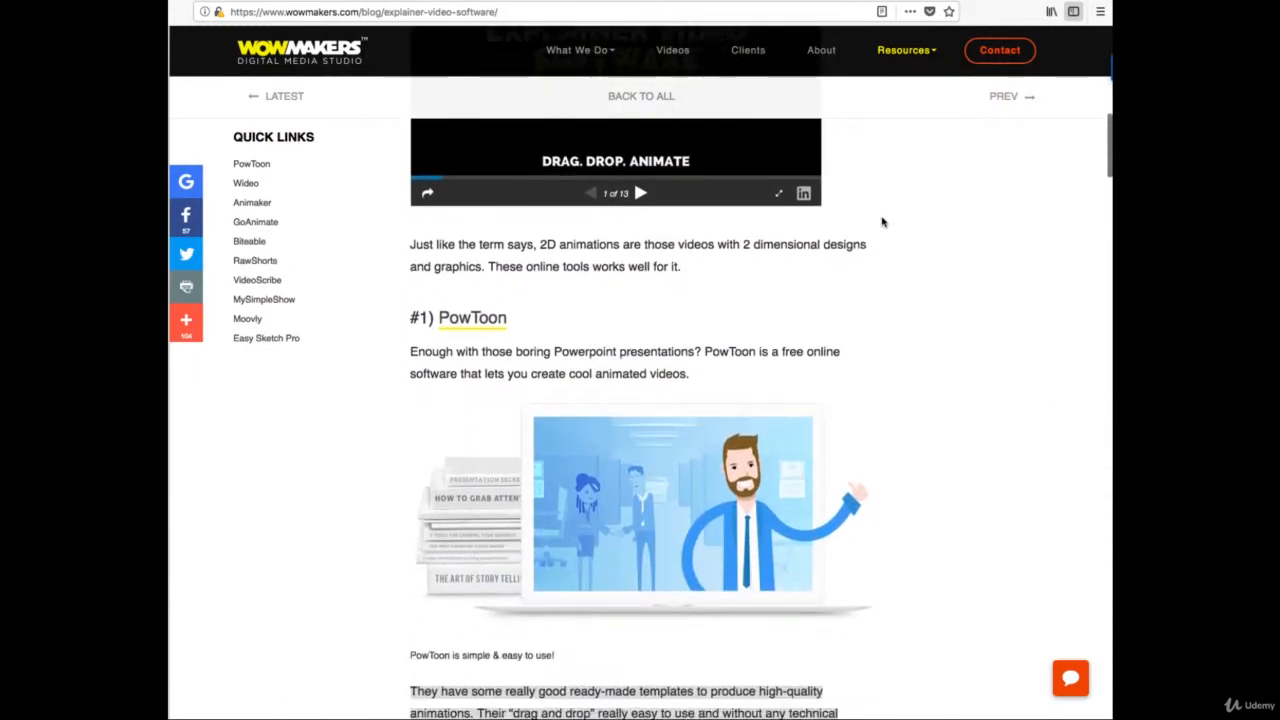
scroll("down", 3)
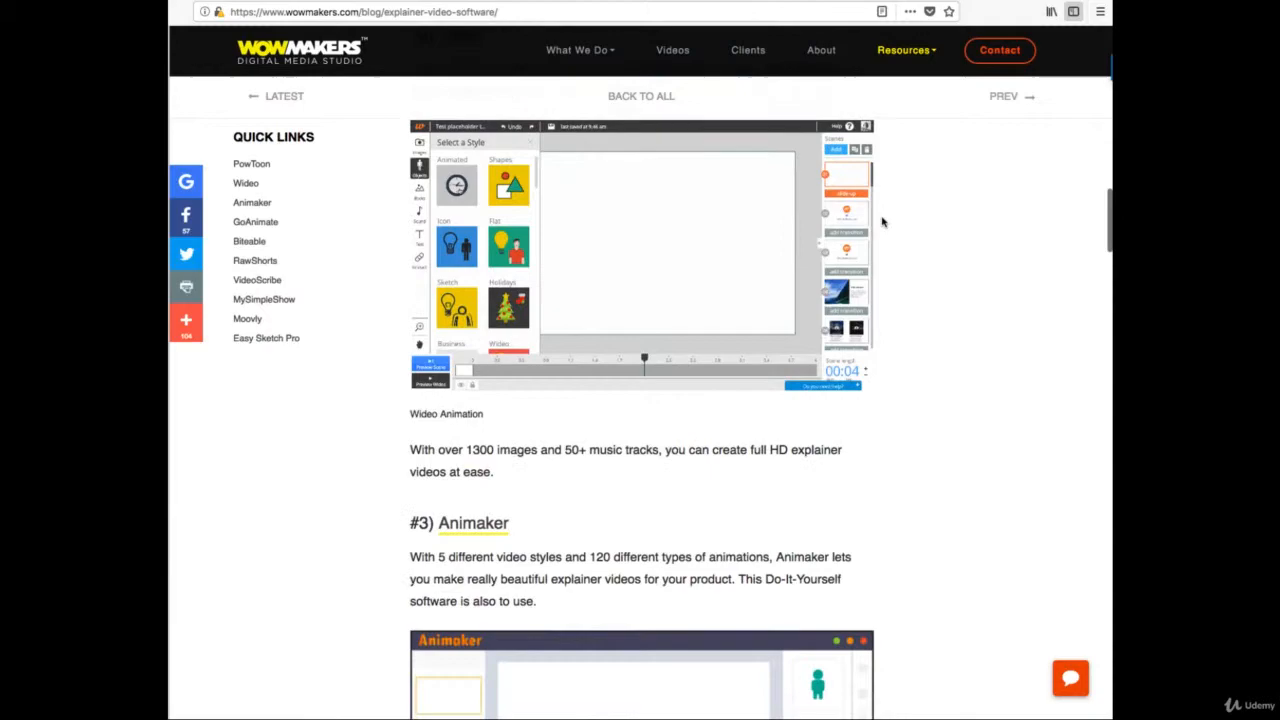
scroll("down", 3)
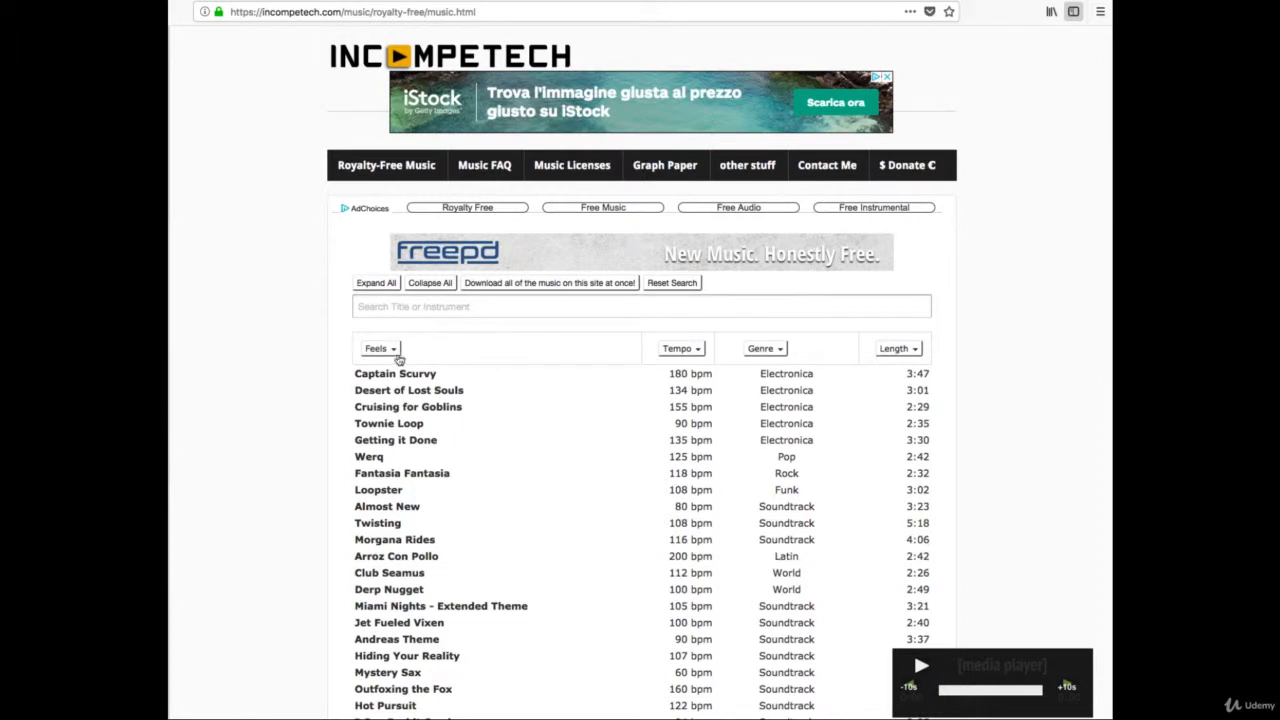
- Filter the music library to tracks with a Bright feel in the Jazz genre
left_click(378, 348)
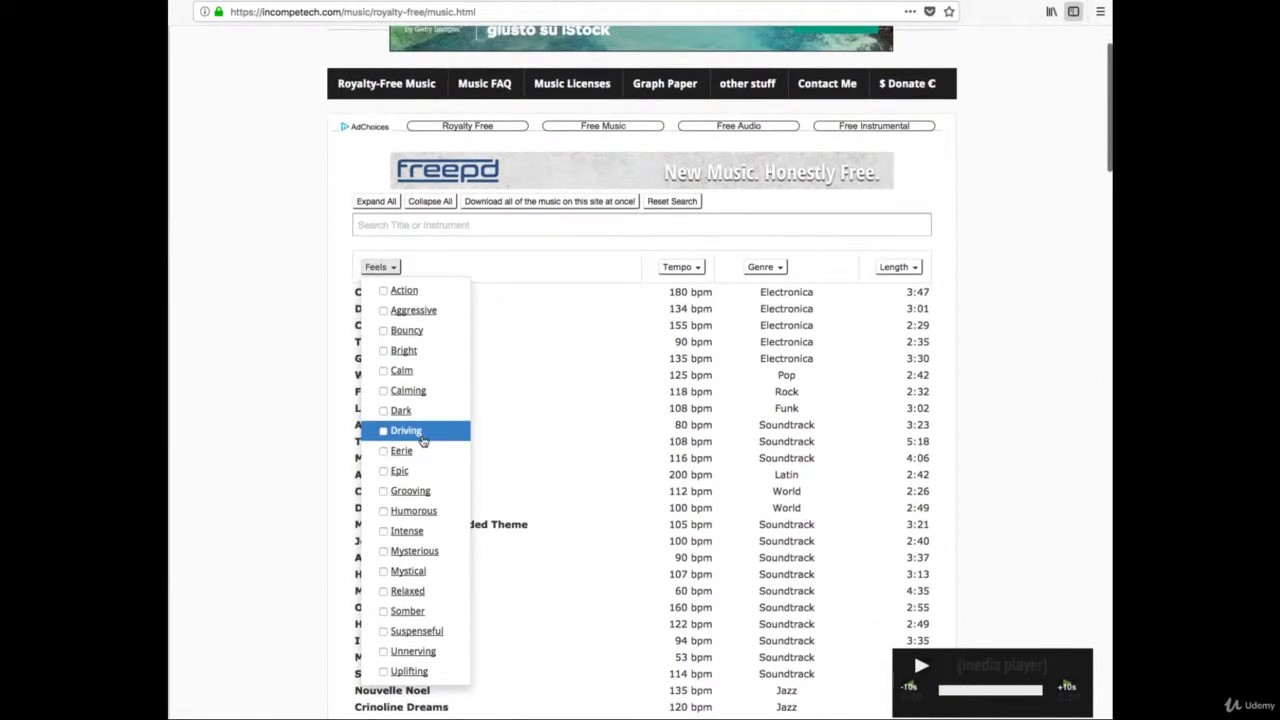
left_click(384, 350)
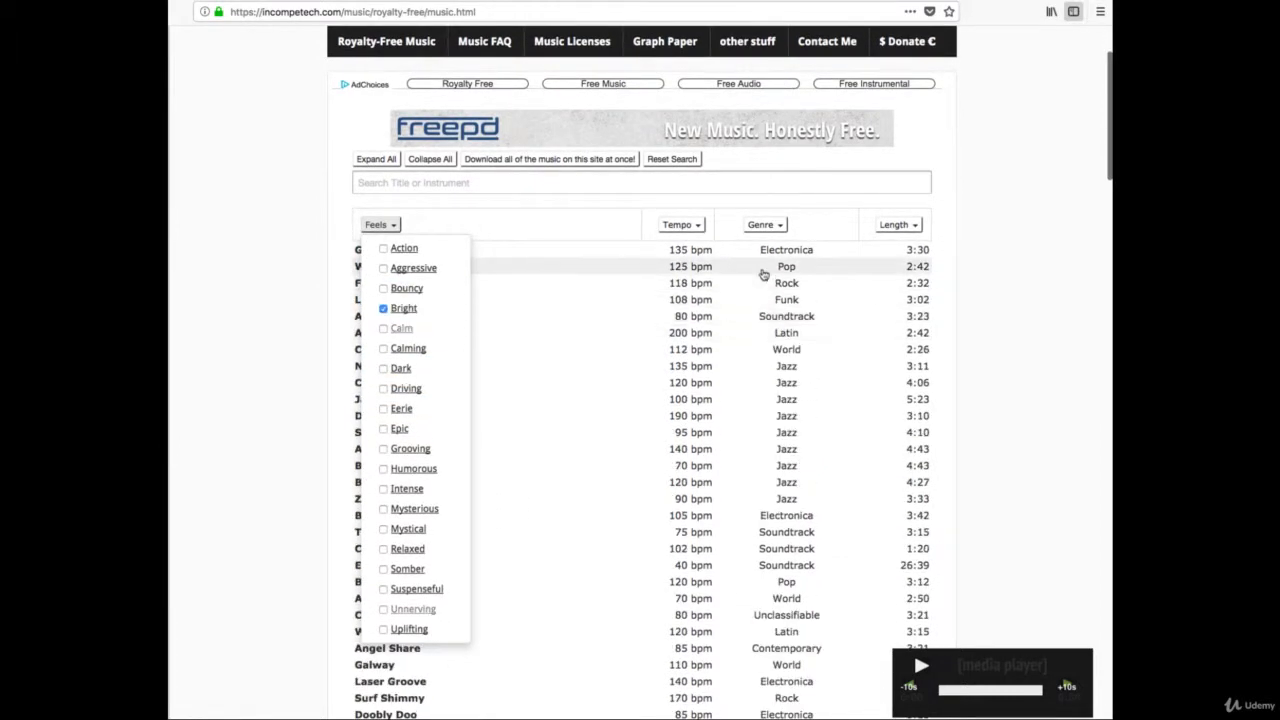
left_click(764, 224)
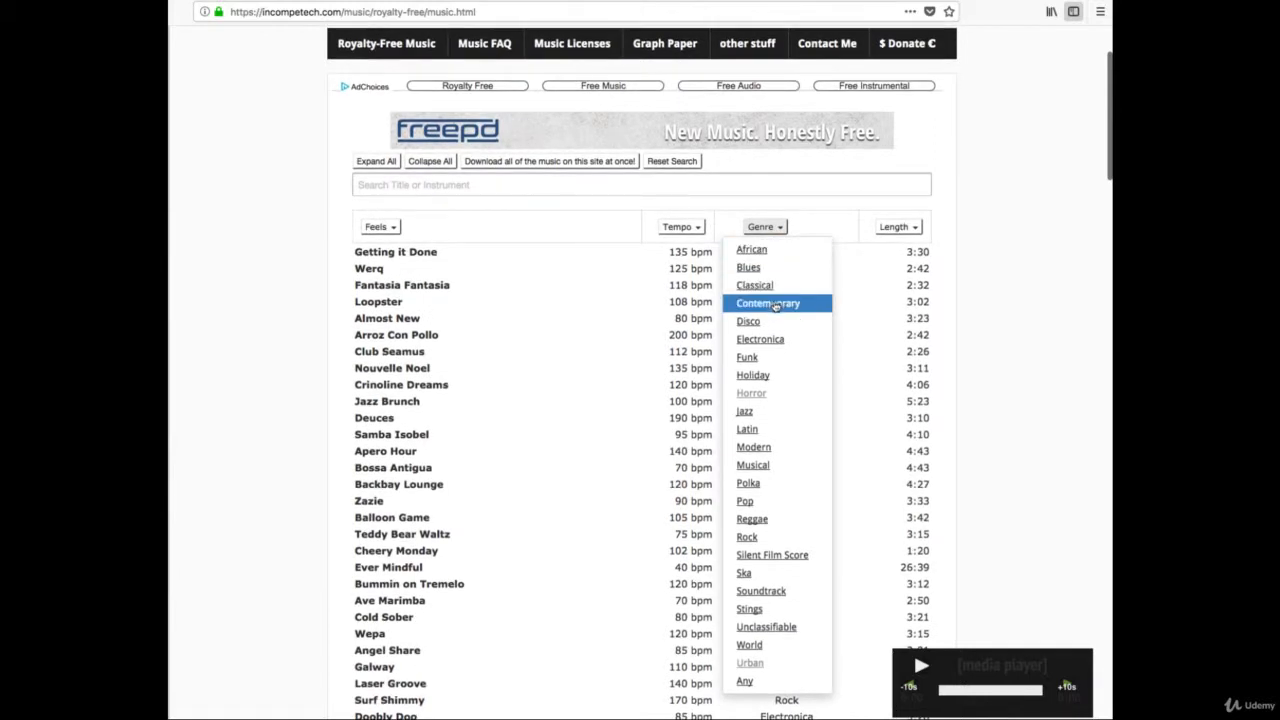
mouse_move(770, 392)
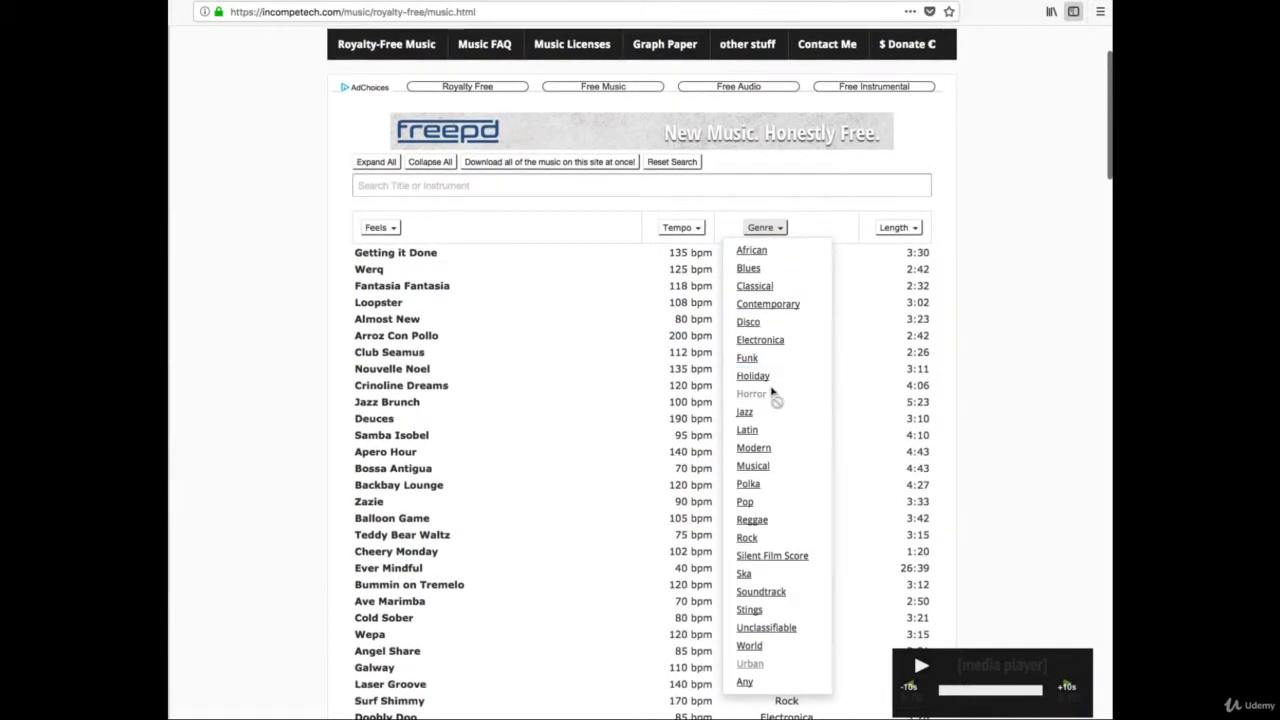
left_click(744, 412)
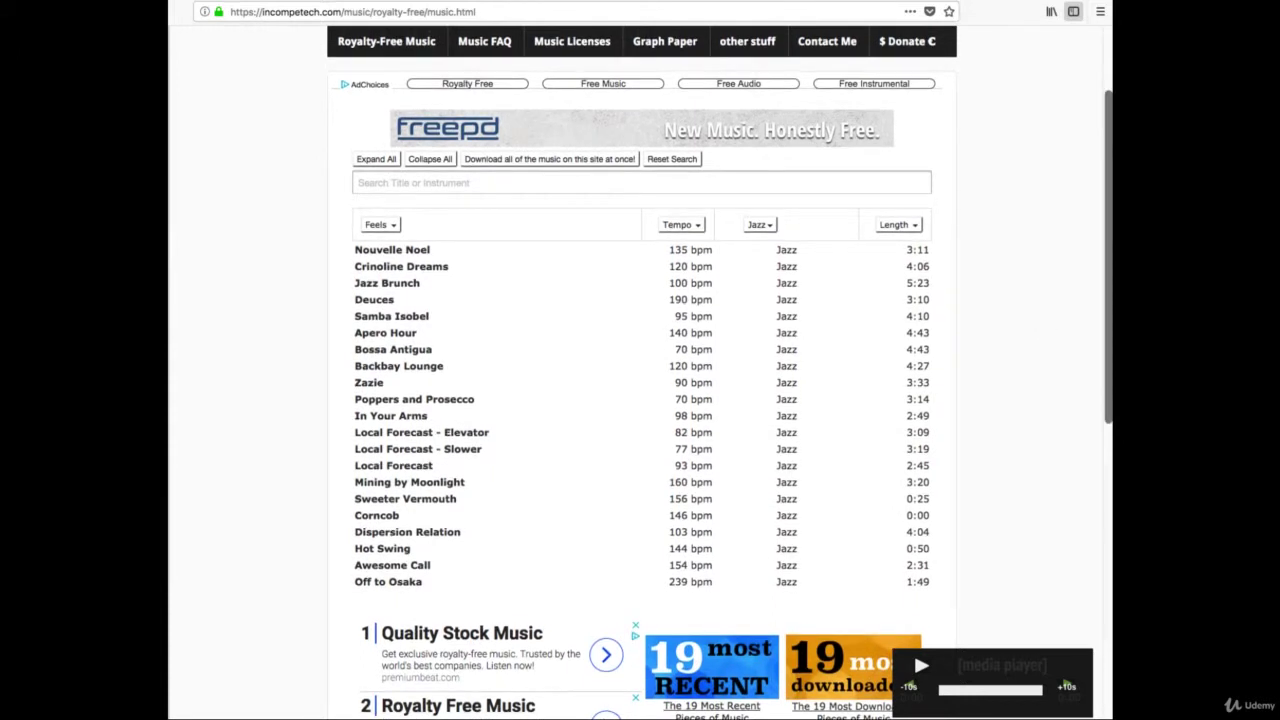
- Expand Crinoline Dreams, listen to a short preview and pause it
left_click(400, 266)
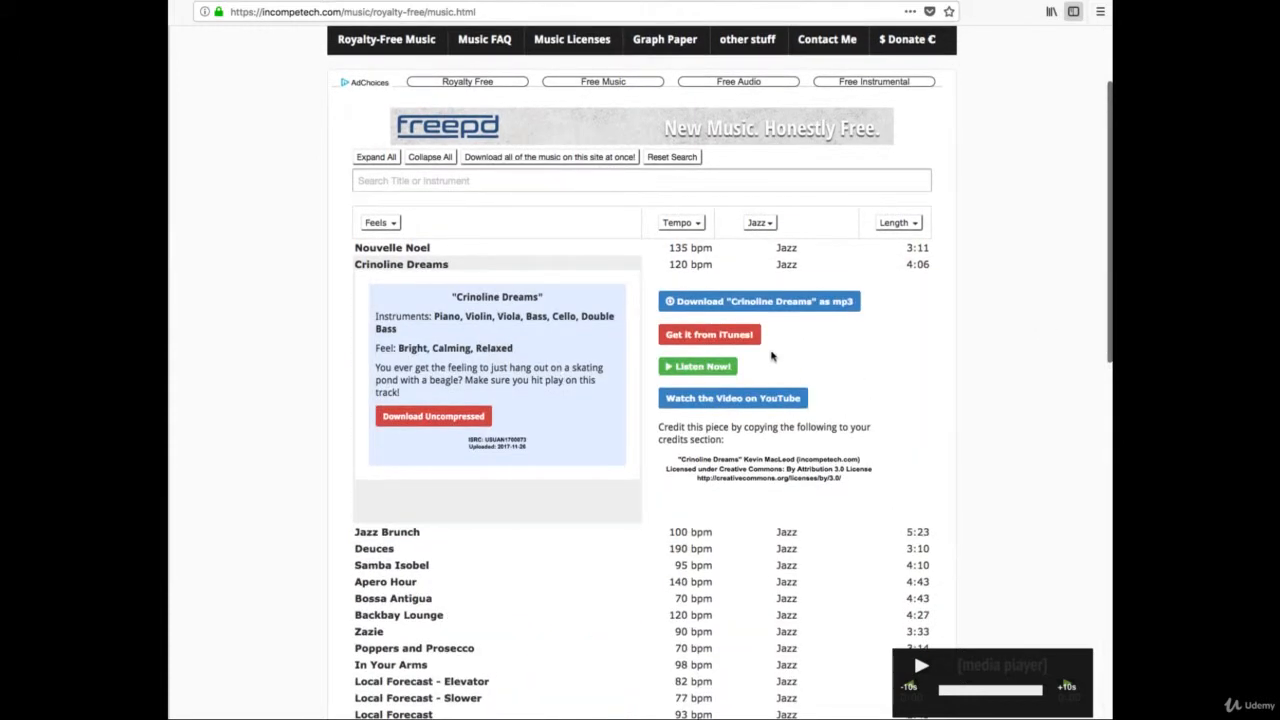
mouse_move(698, 366)
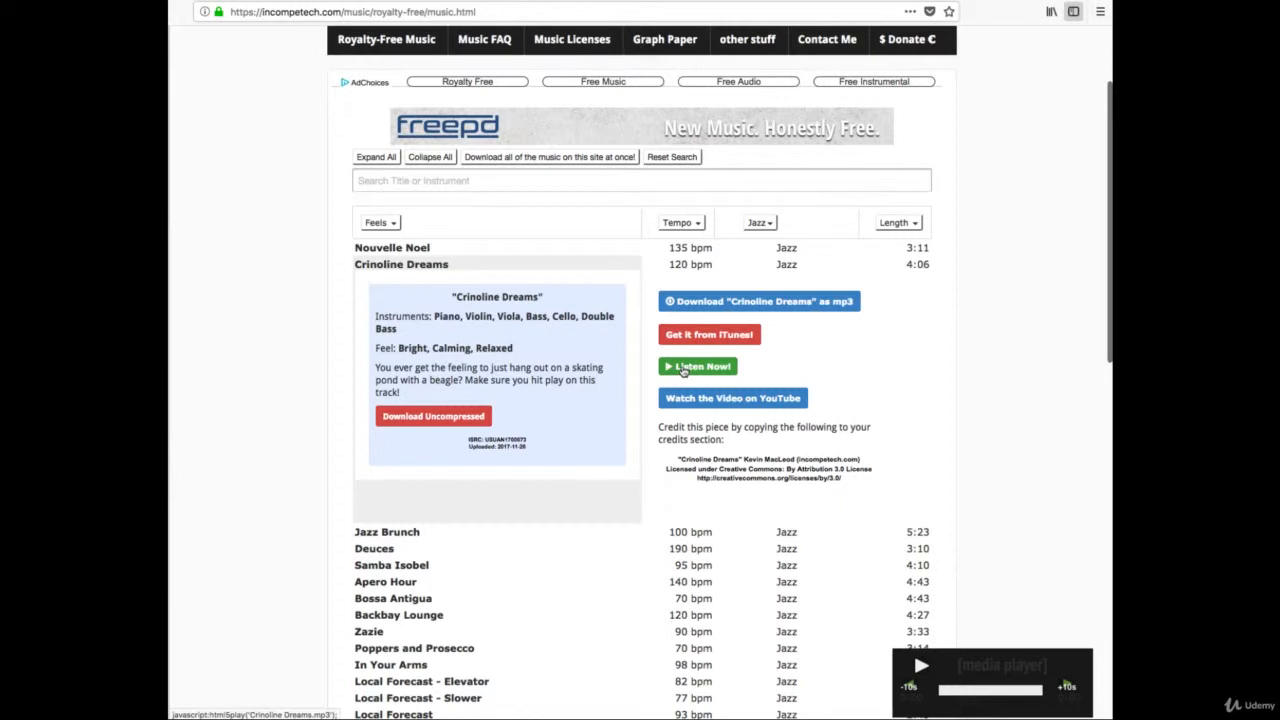
left_click(696, 366)
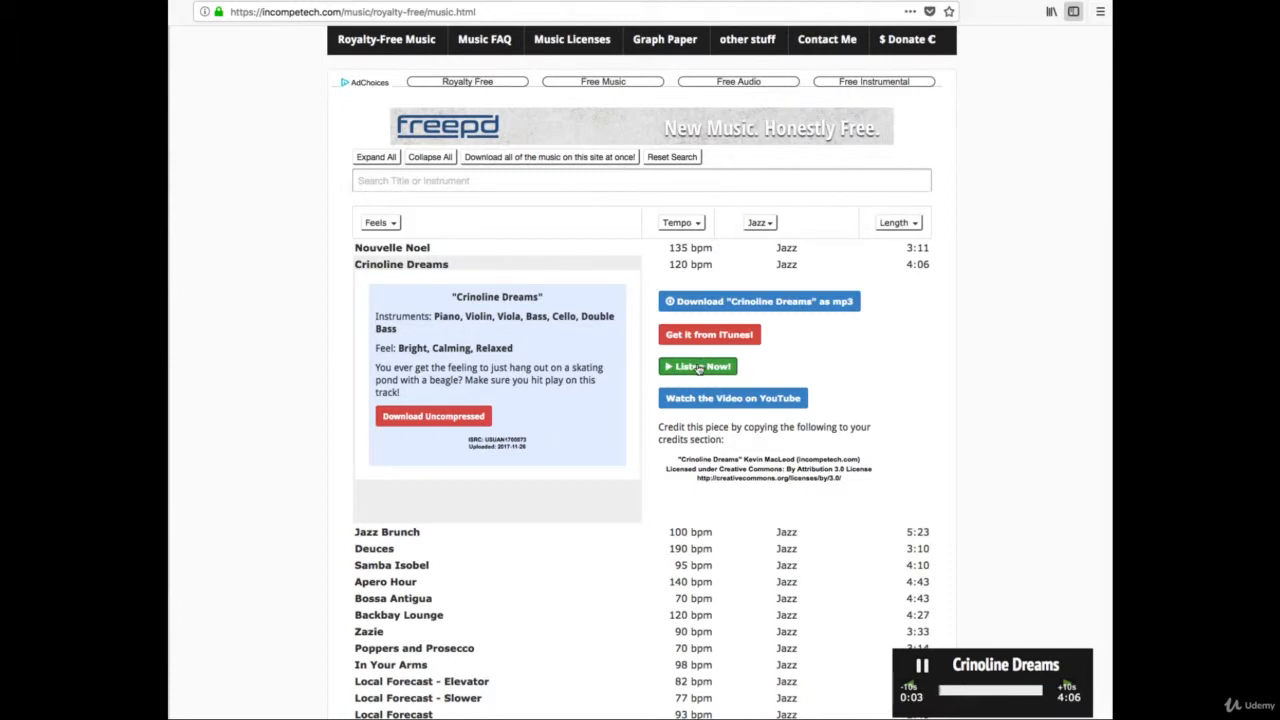
left_click(920, 664)
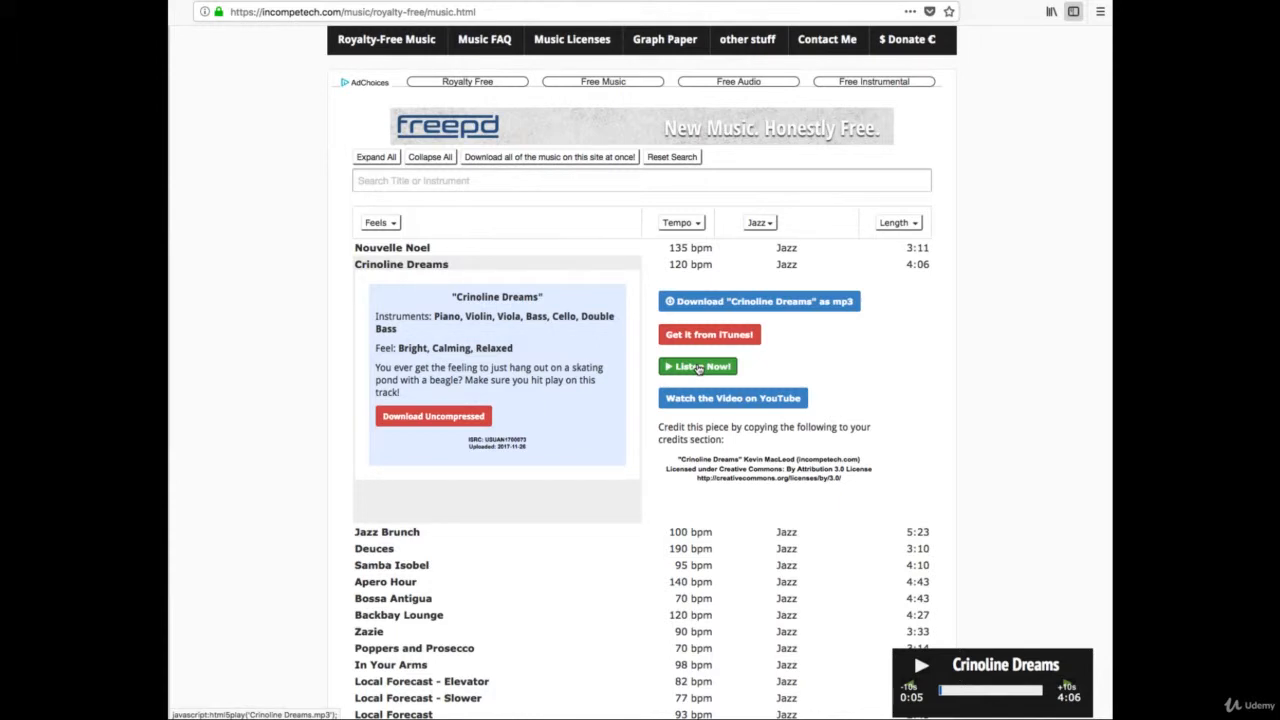
mouse_move(718, 396)
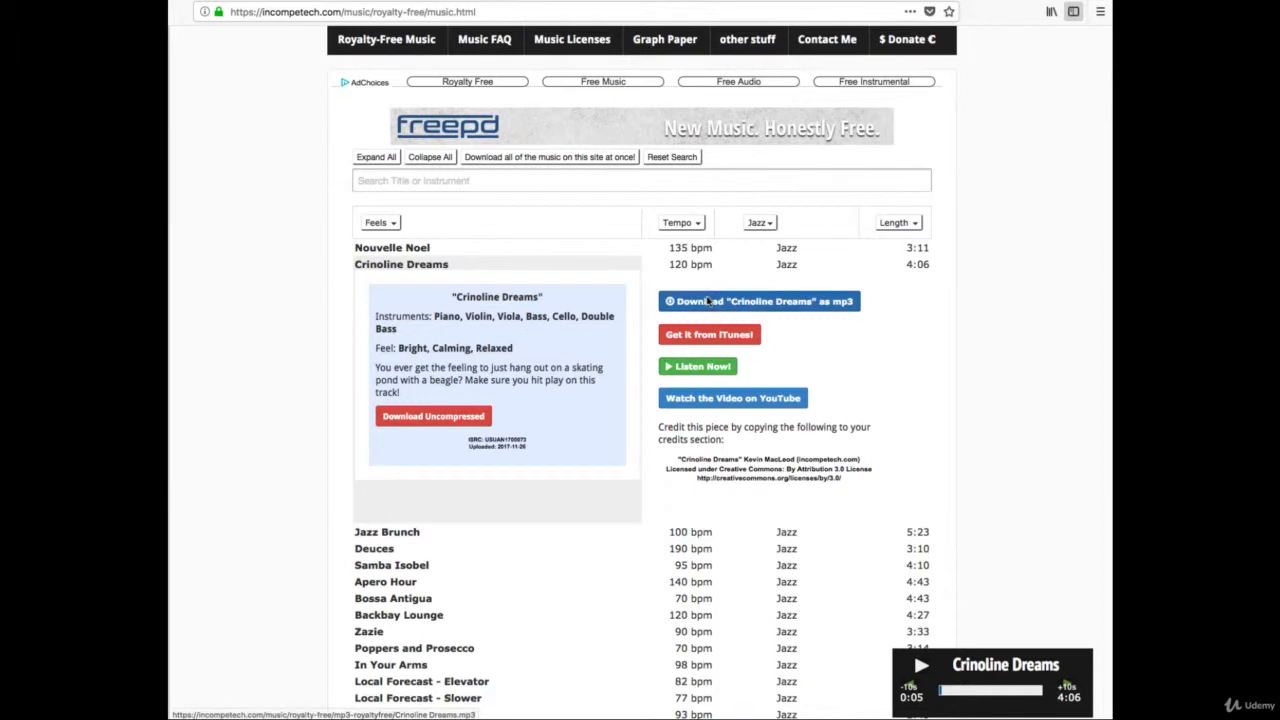
- Download Crinoline Dreams as an mp3, saving the file via the Firefox dialog
left_click(758, 300)
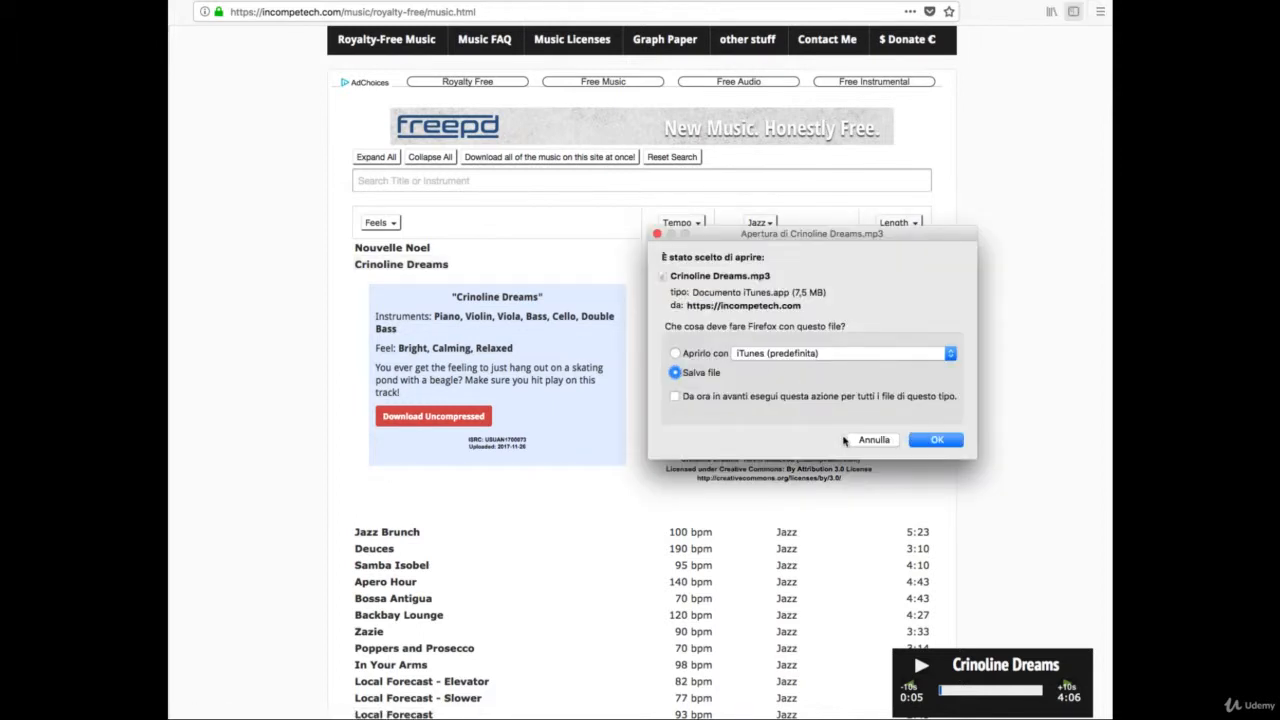
left_click(936, 440)
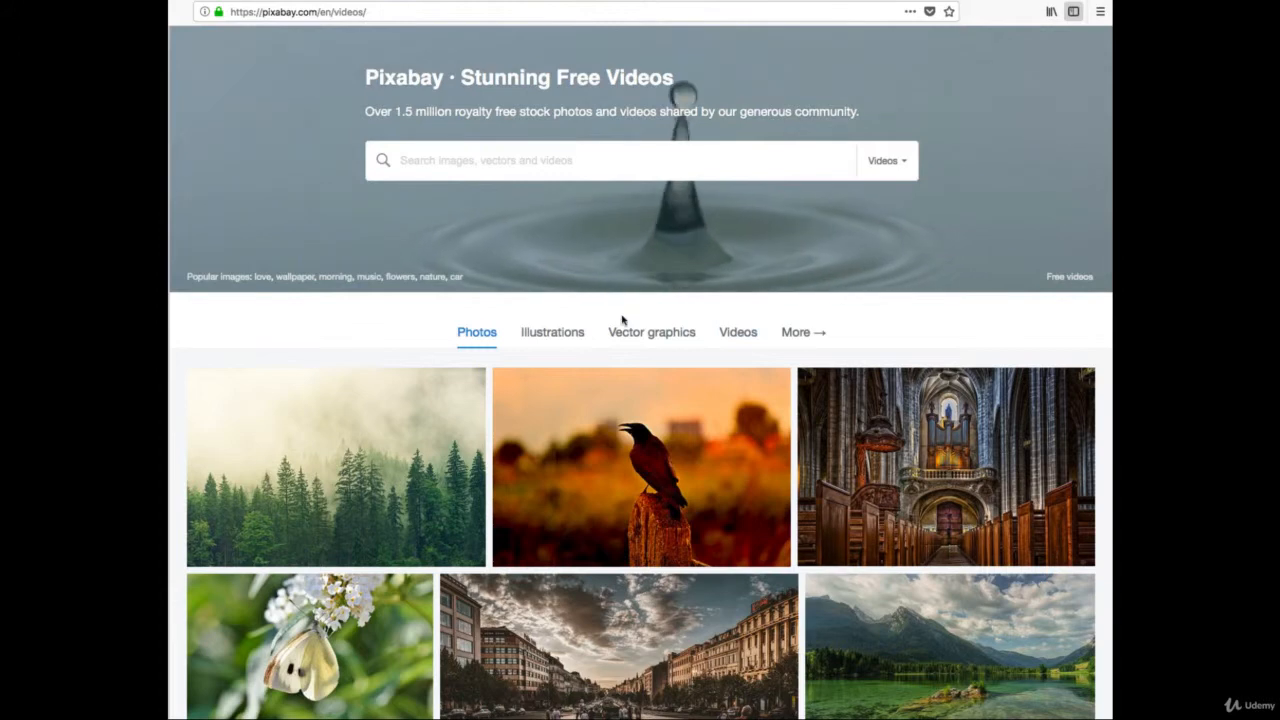
mouse_move(652, 332)
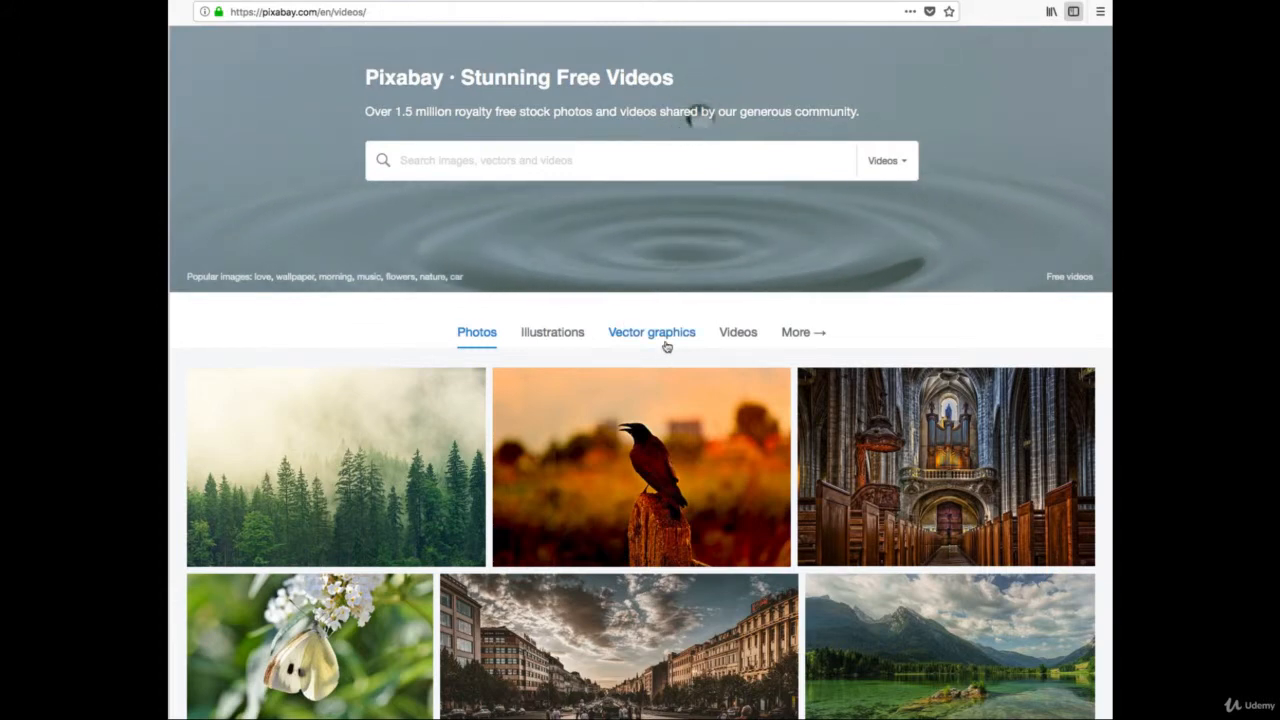
mouse_move(668, 390)
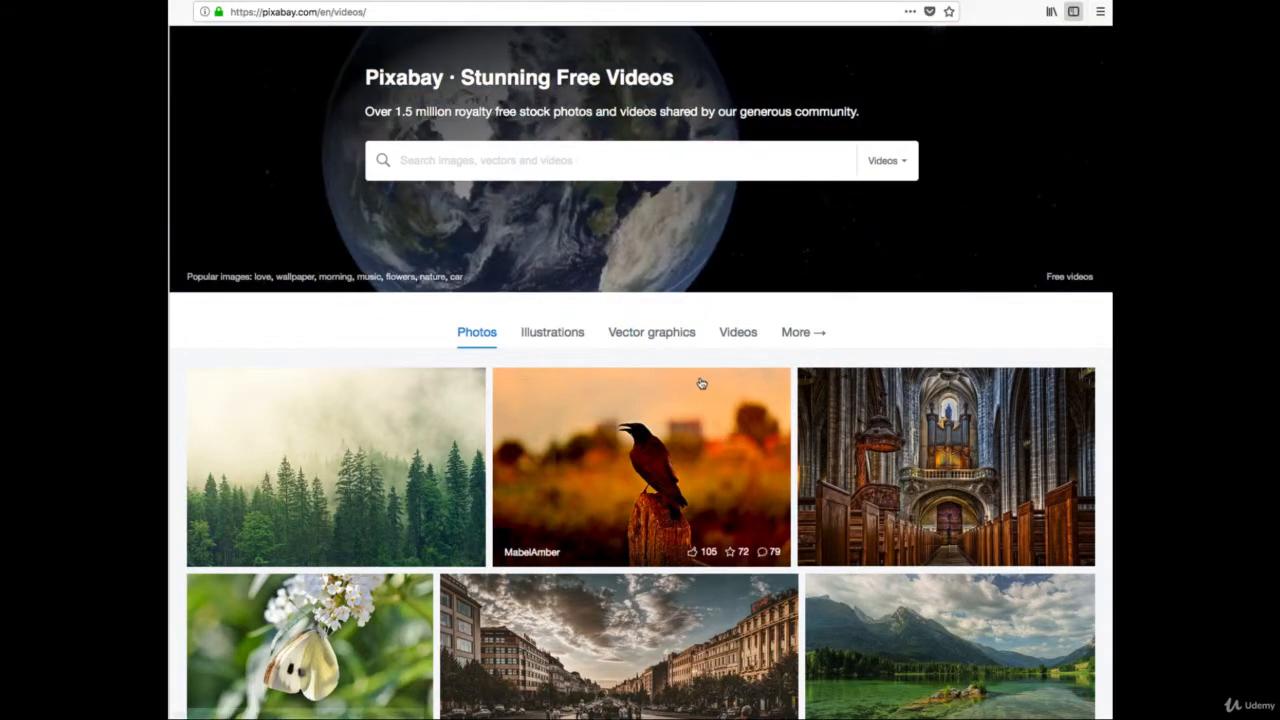
- Switch Pixabay to Videos and open the sunset clouds over a lake clip
left_click(738, 332)
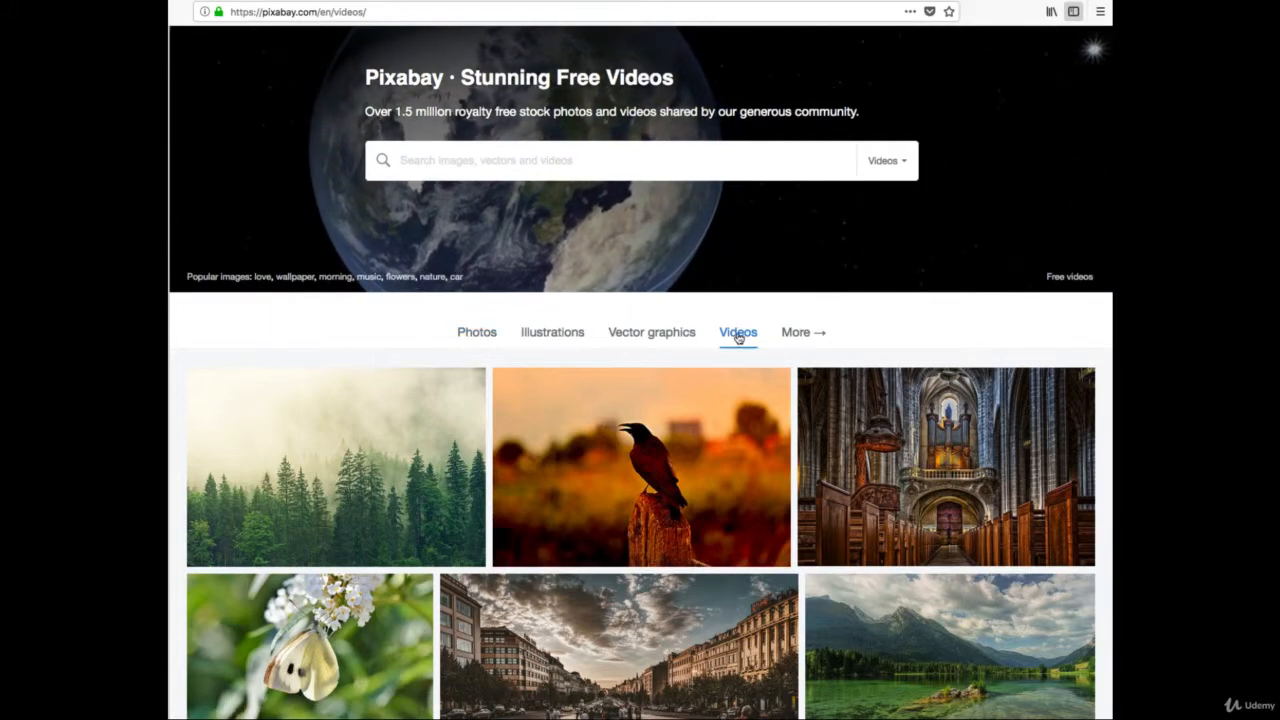
scroll("down", 3)
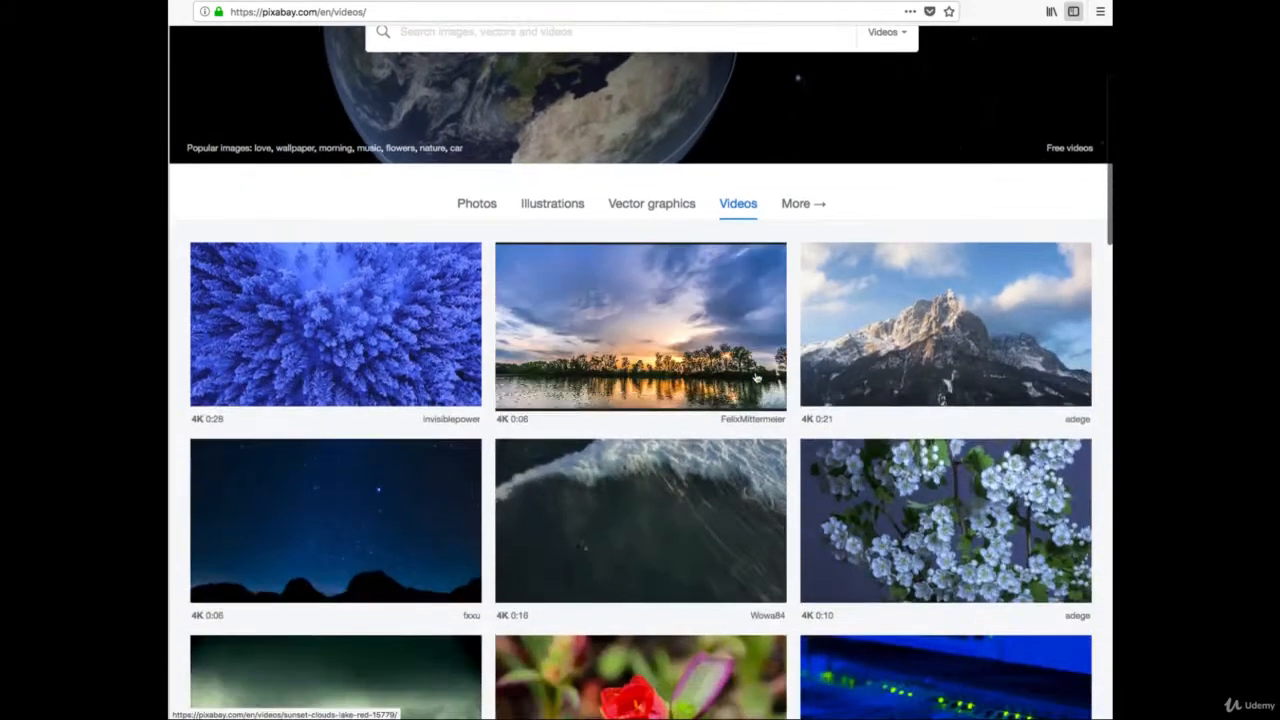
scroll("down", 3)
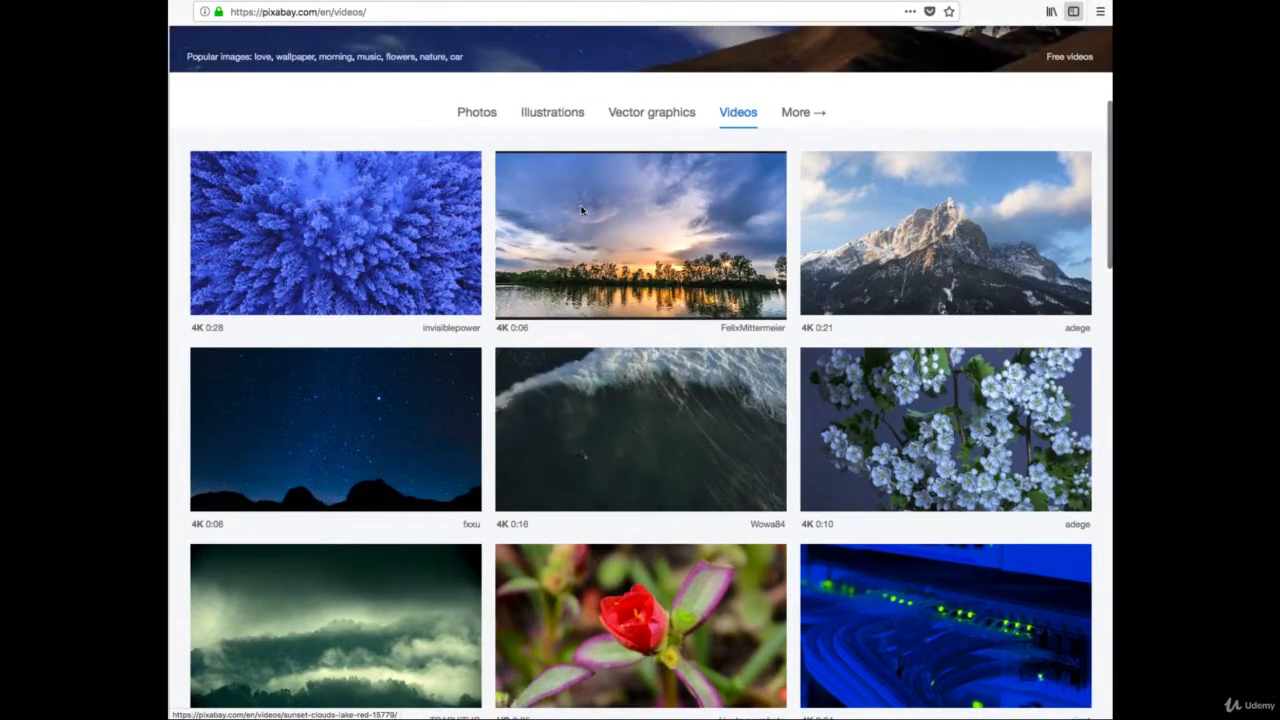
left_click(640, 232)
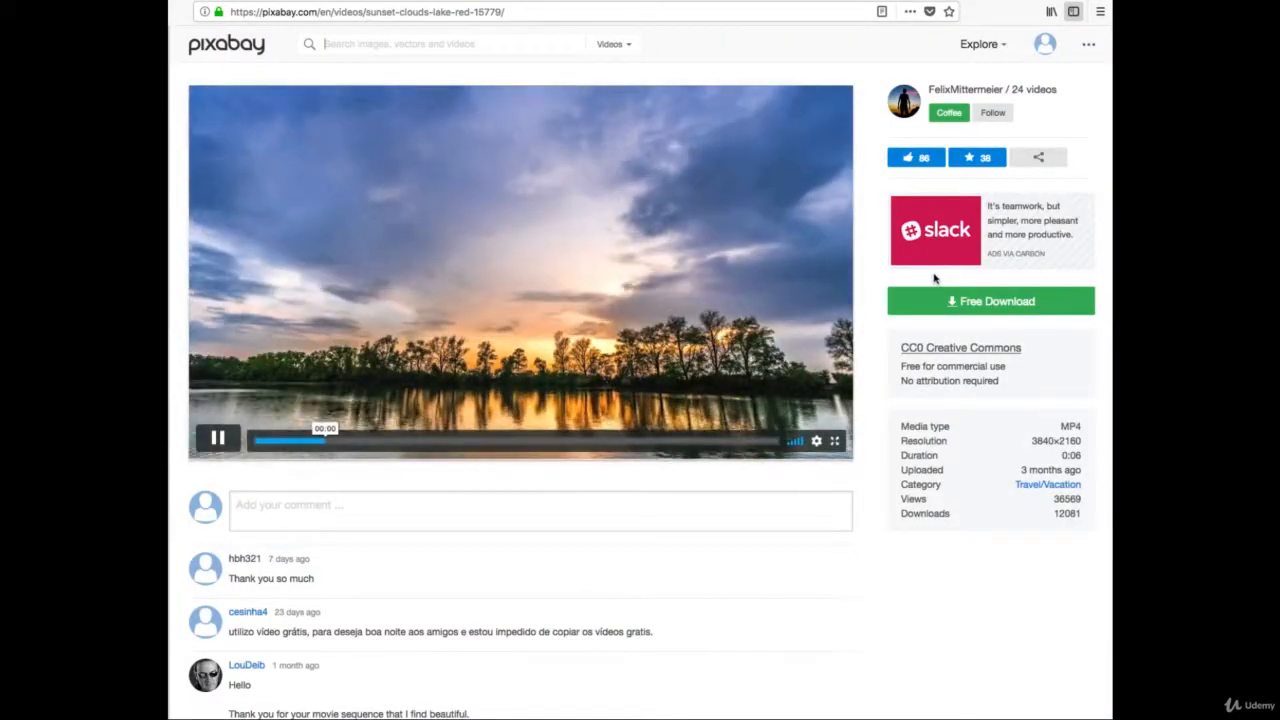